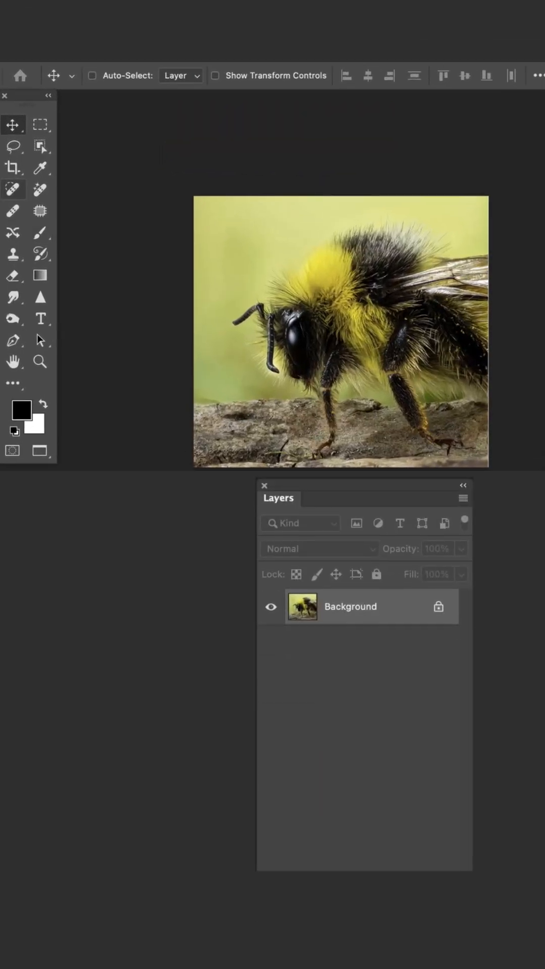
Widen the bee photo's canvas rightward with the Crop tool, fill set to Generative Expand.
{"action": "left_click", "coordinate": [12, 167]}
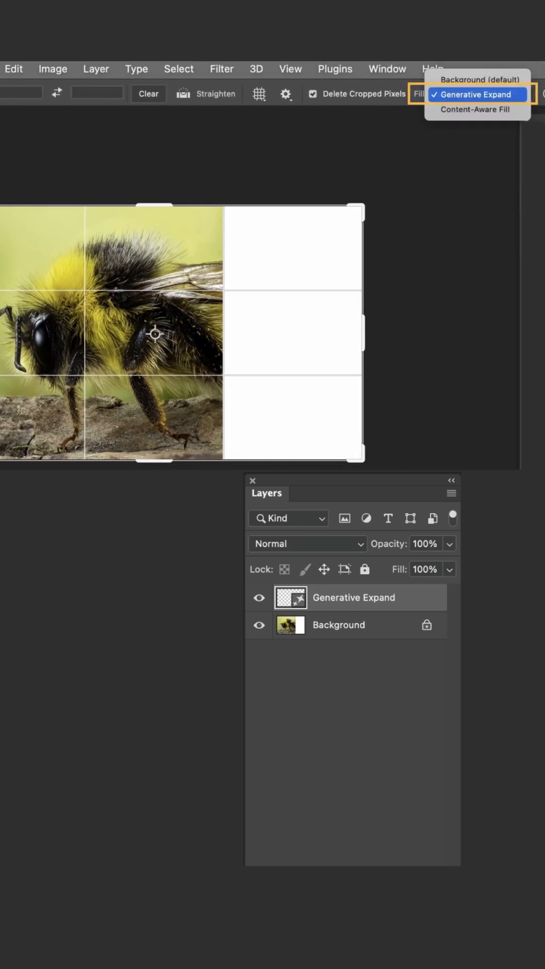
{"action": "left_click", "coordinate": [475, 94]}
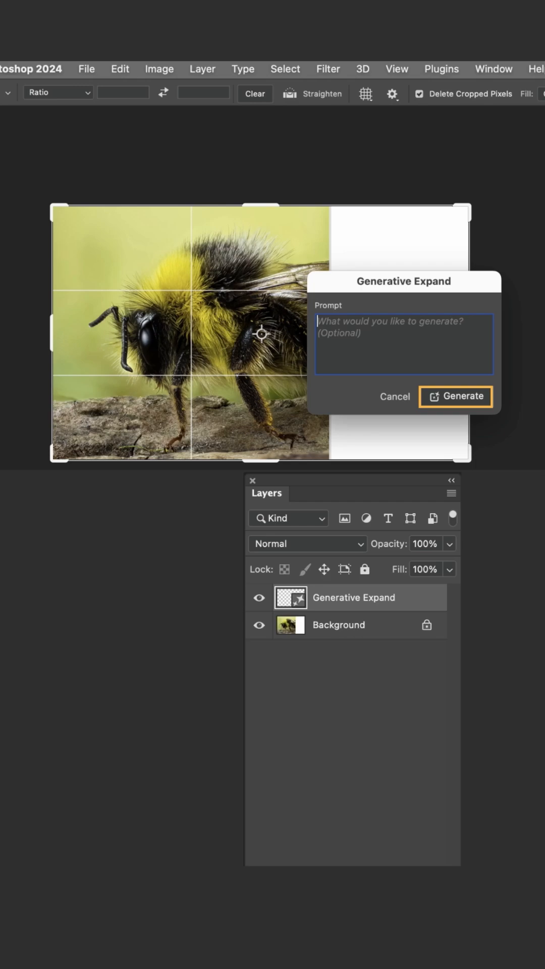
Generate the expanded right-side area with an empty prompt.
{"action": "left_click", "coordinate": [455, 396]}
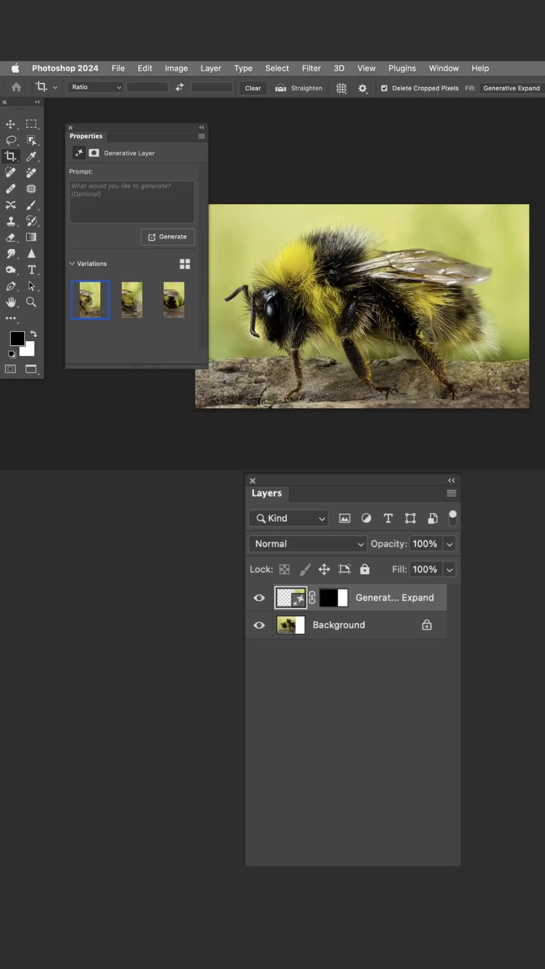
{"action": "mouse_move", "coordinate": [131, 300]}
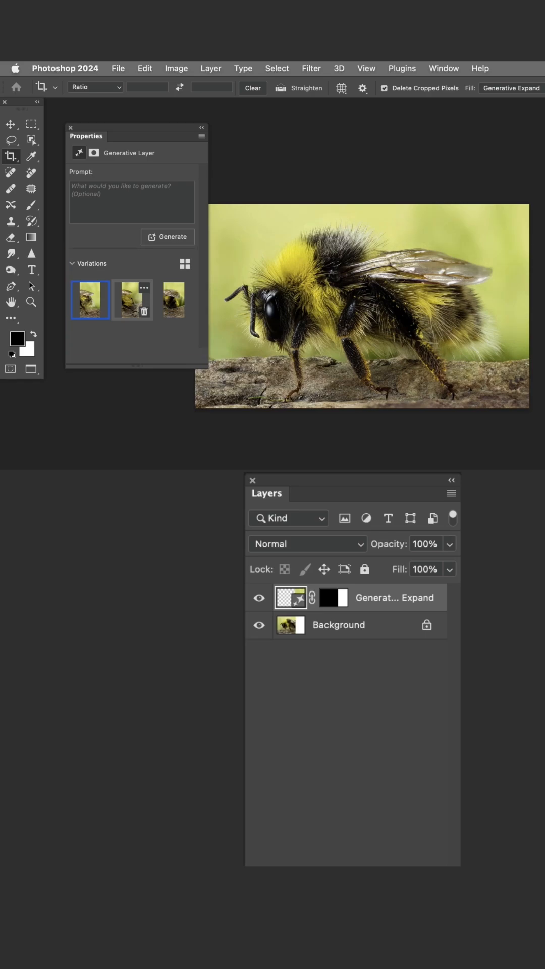
Compare the three generated variations and keep the second one.
{"action": "left_click", "coordinate": [174, 300]}
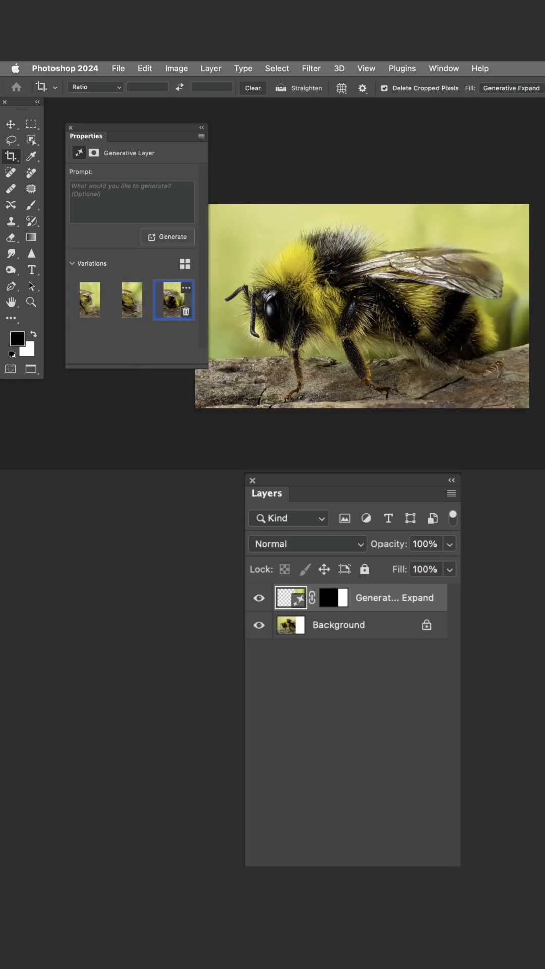
{"action": "left_click", "coordinate": [131, 300]}
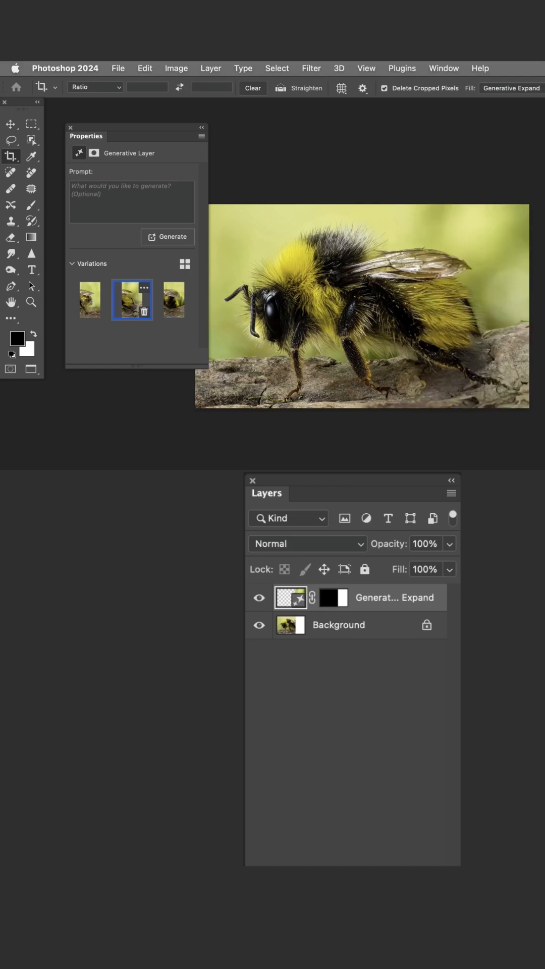
{"action": "left_click", "coordinate": [89, 300]}
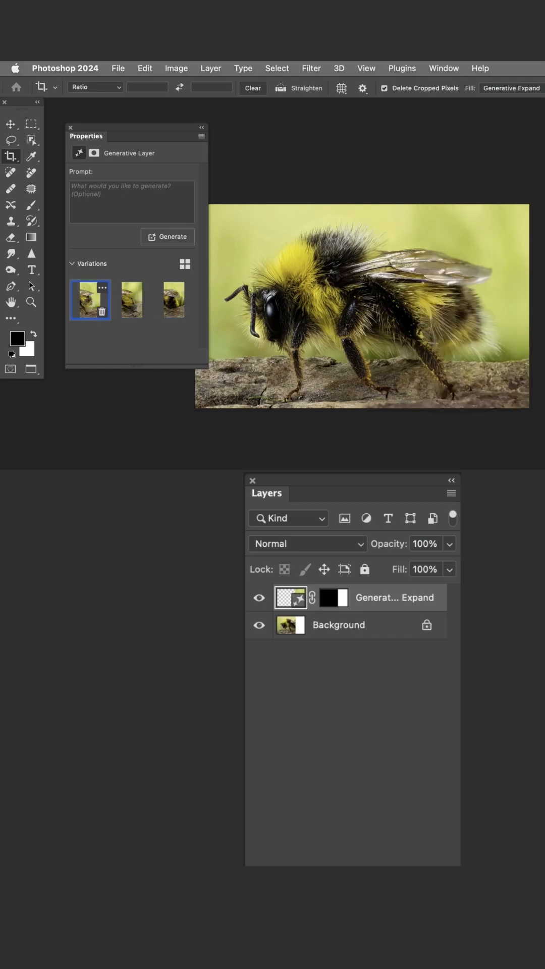
{"action": "left_click", "coordinate": [131, 300]}
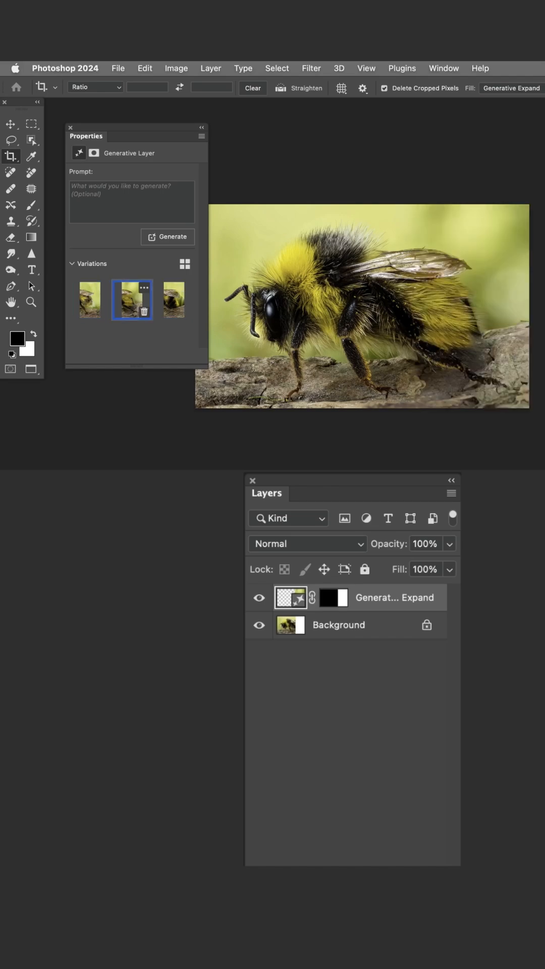